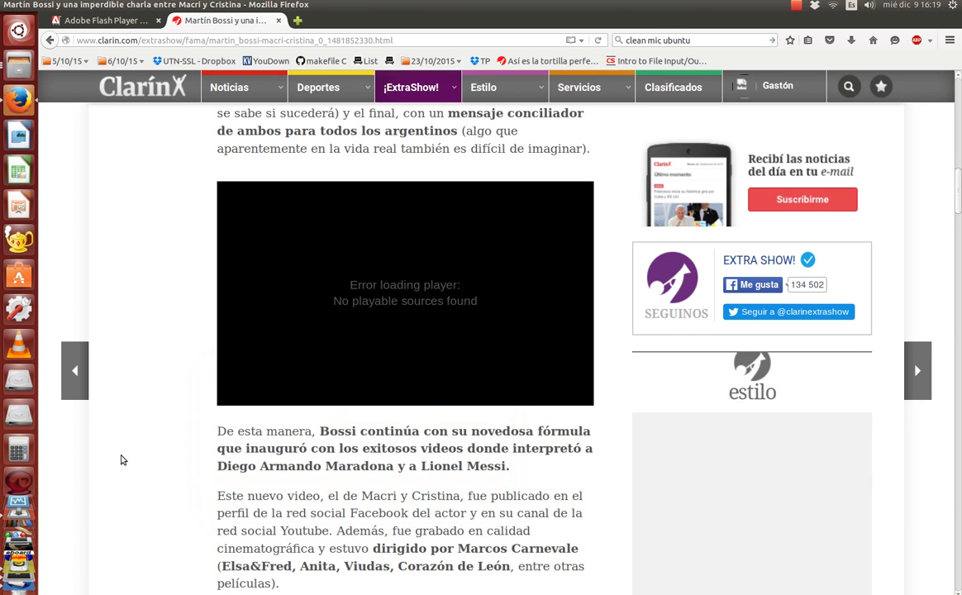
mouse_move(112, 435)
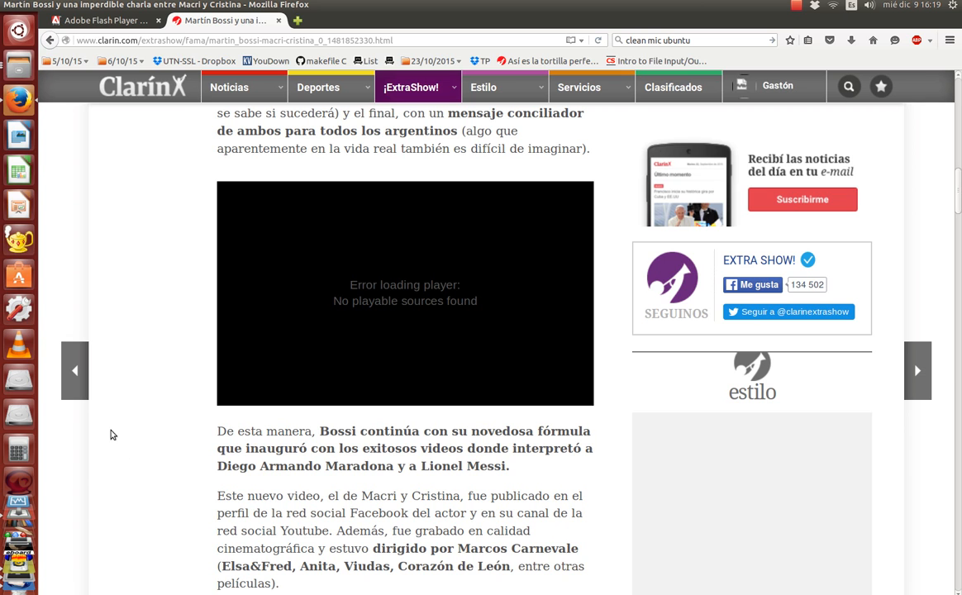
mouse_move(250, 196)
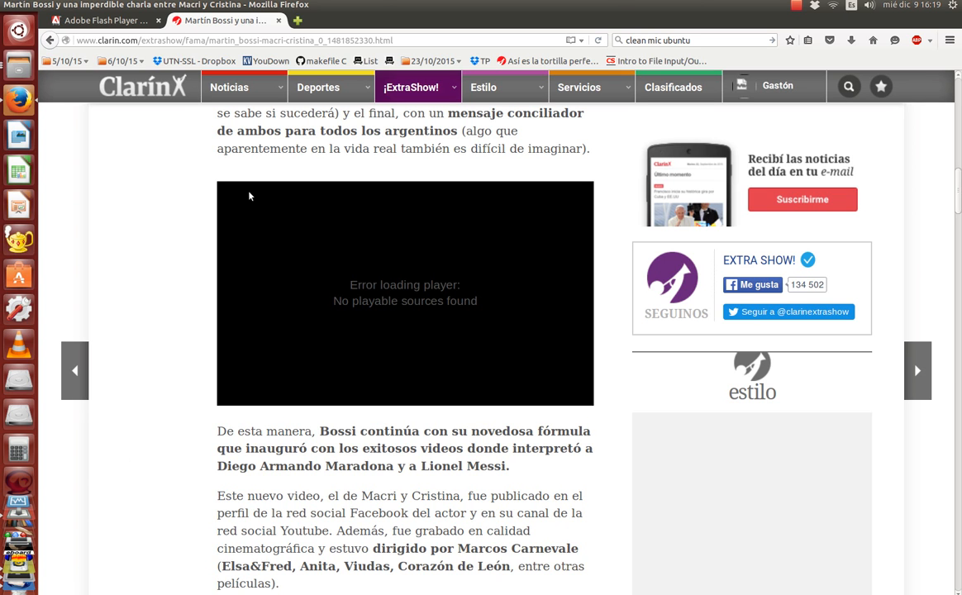
mouse_move(571, 407)
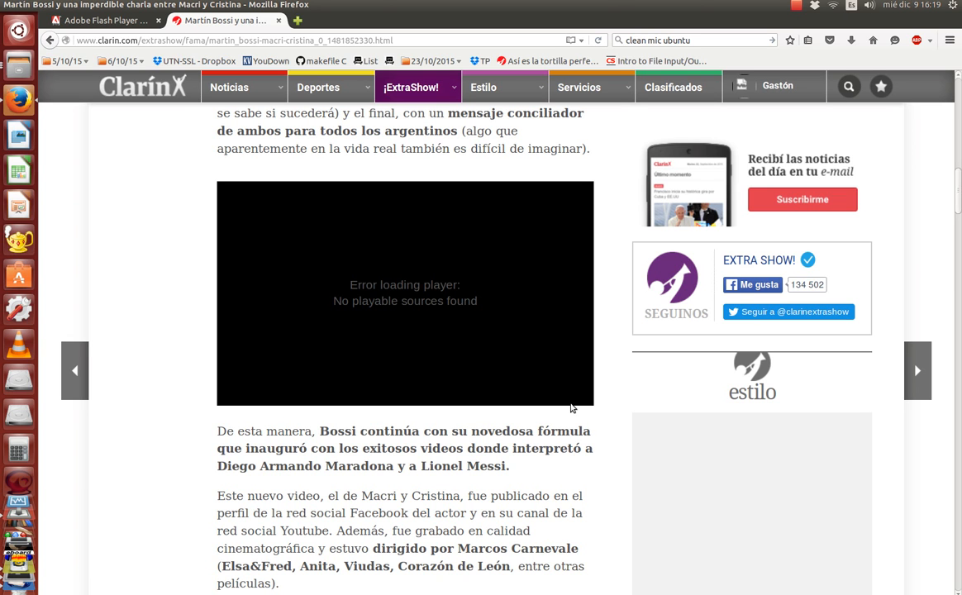
mouse_move(565, 401)
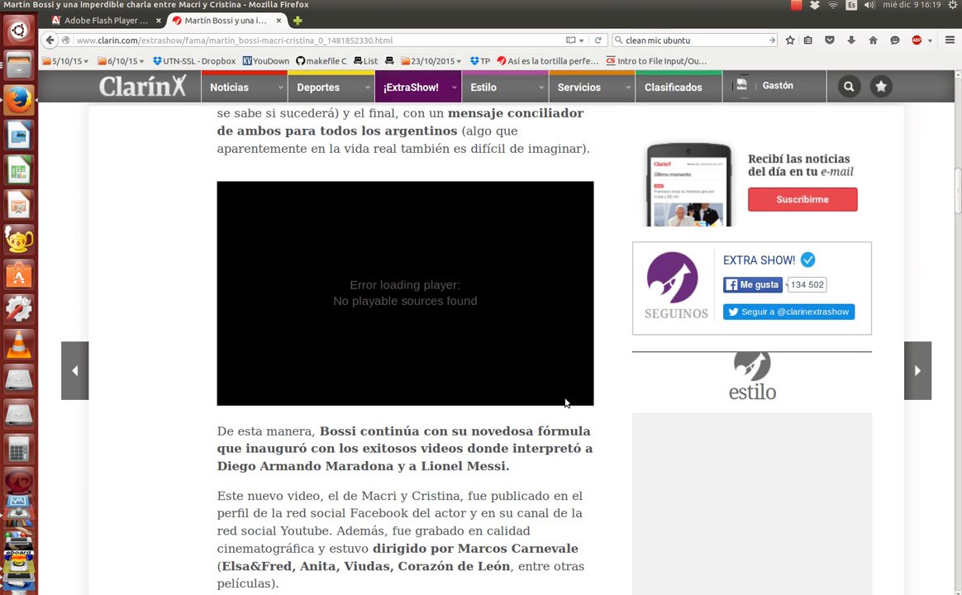
mouse_move(289, 257)
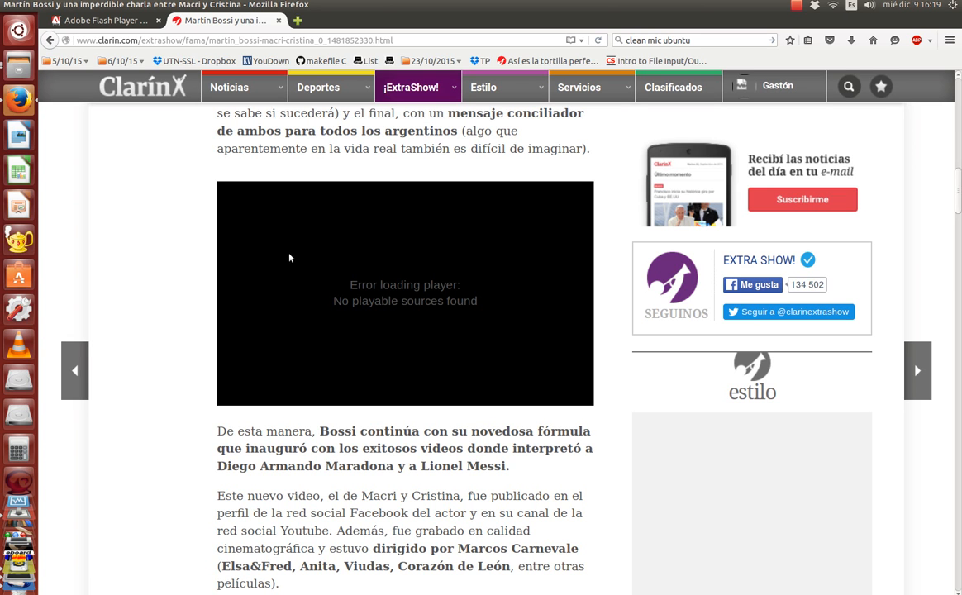
mouse_move(140, 230)
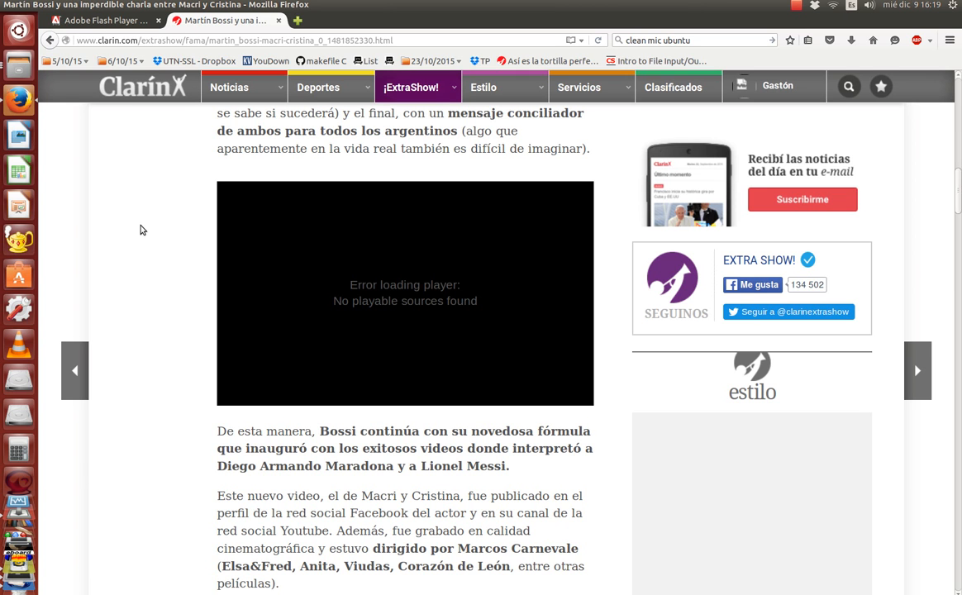
mouse_move(139, 224)
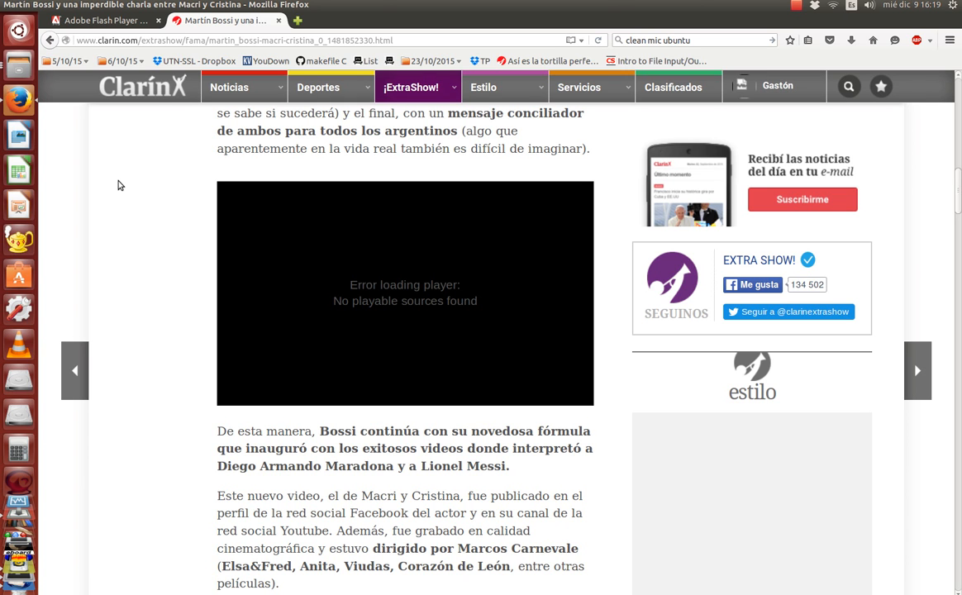
mouse_move(124, 174)
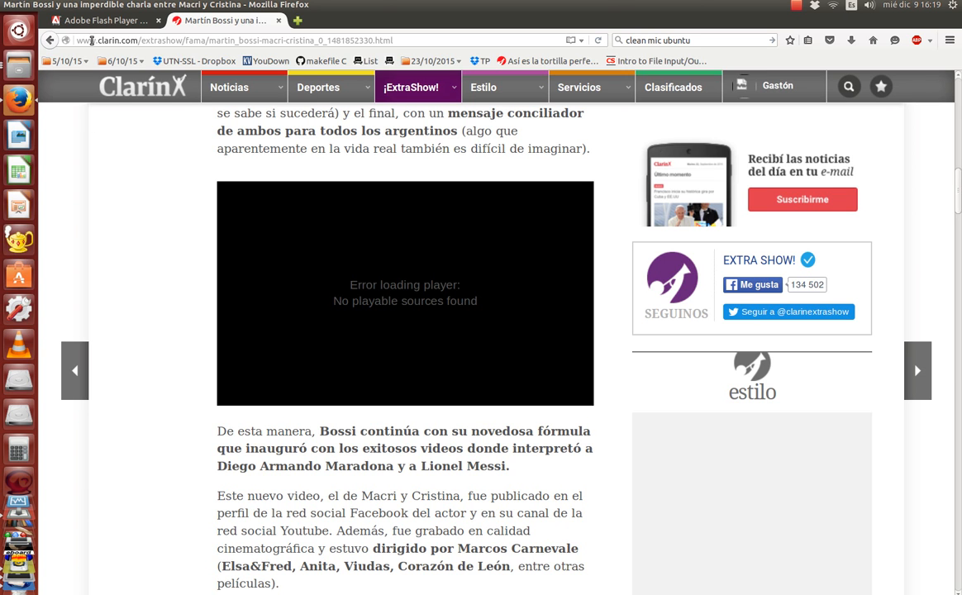
mouse_move(122, 20)
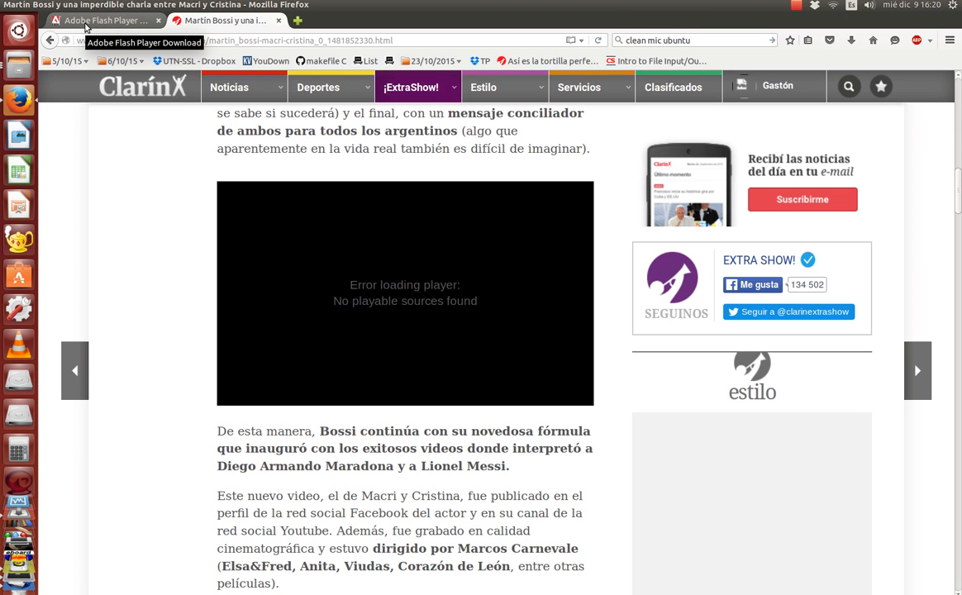
Step: On the Adobe Flash Player download page, choose the '.tar.gz for other Linux' version
click(108, 20)
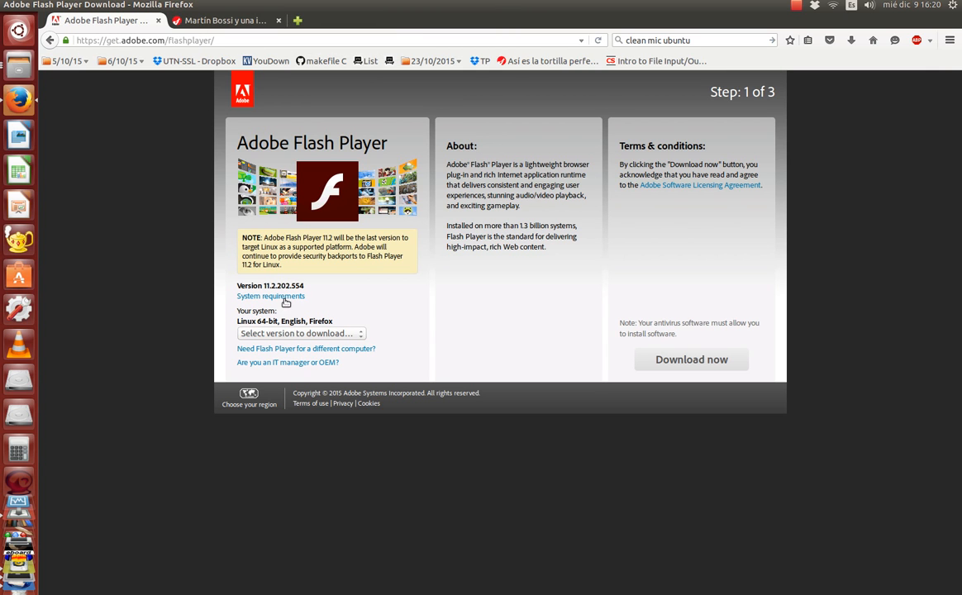
double_click(264, 321)
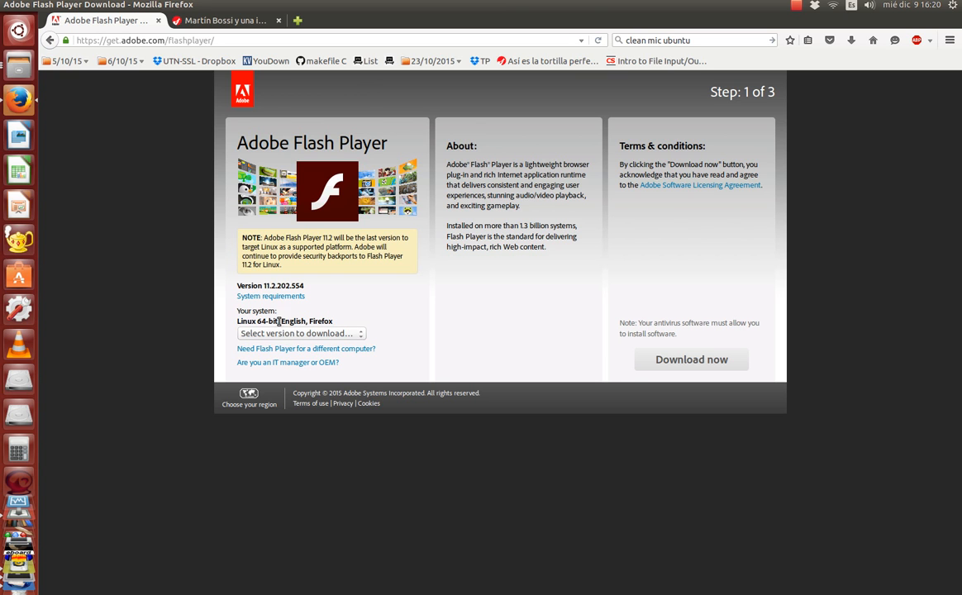
mouse_move(299, 334)
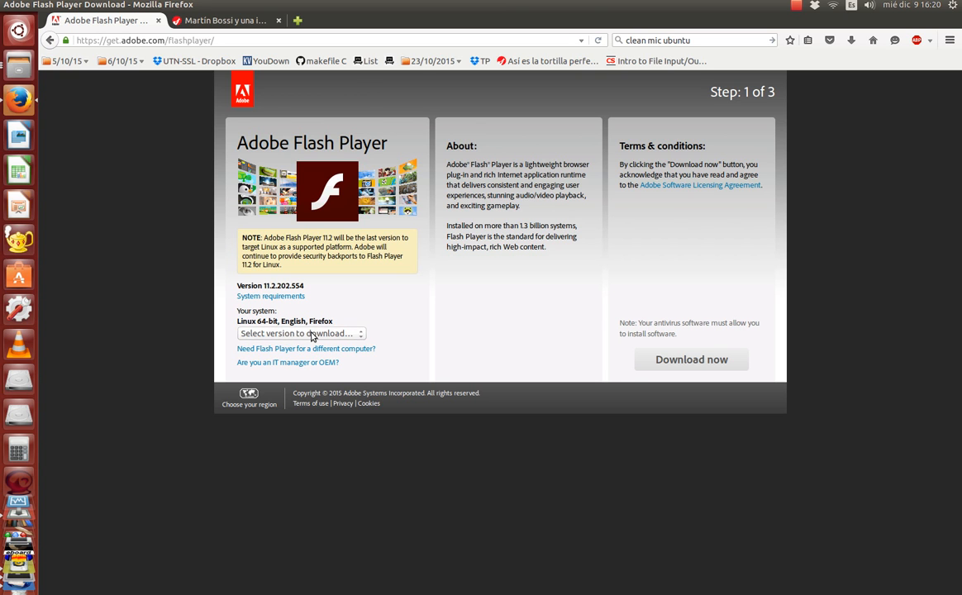
click(300, 333)
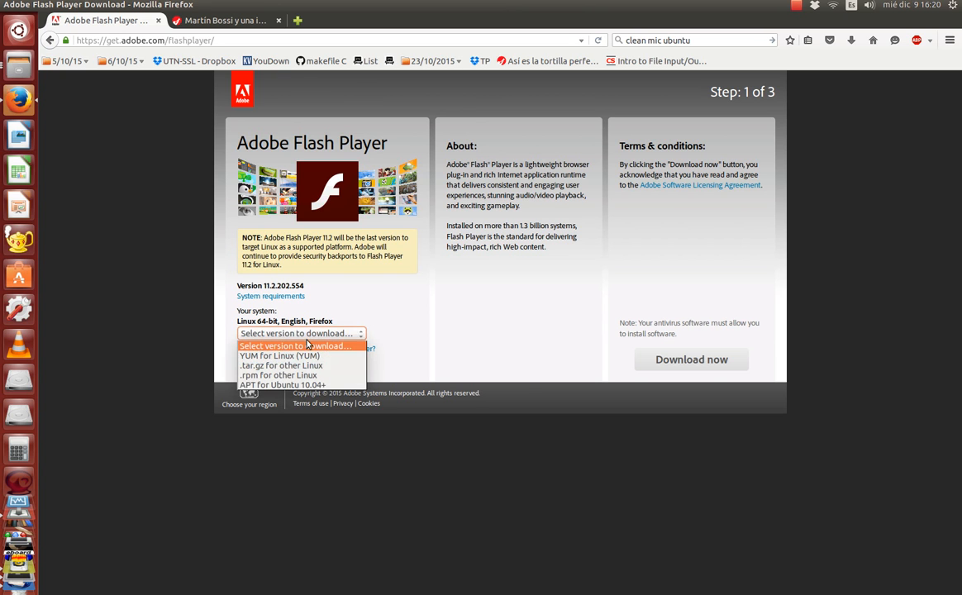
click(281, 365)
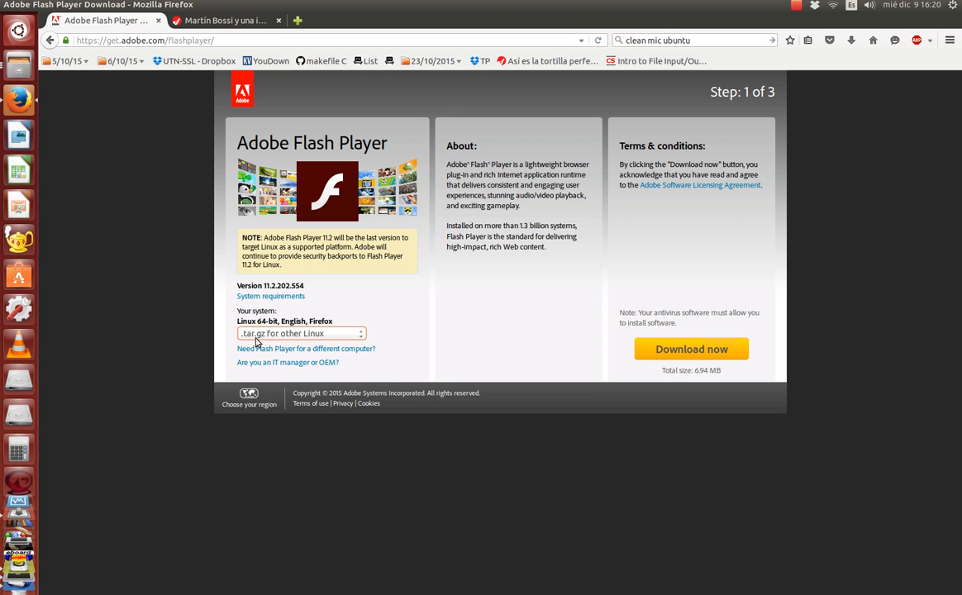
mouse_move(658, 357)
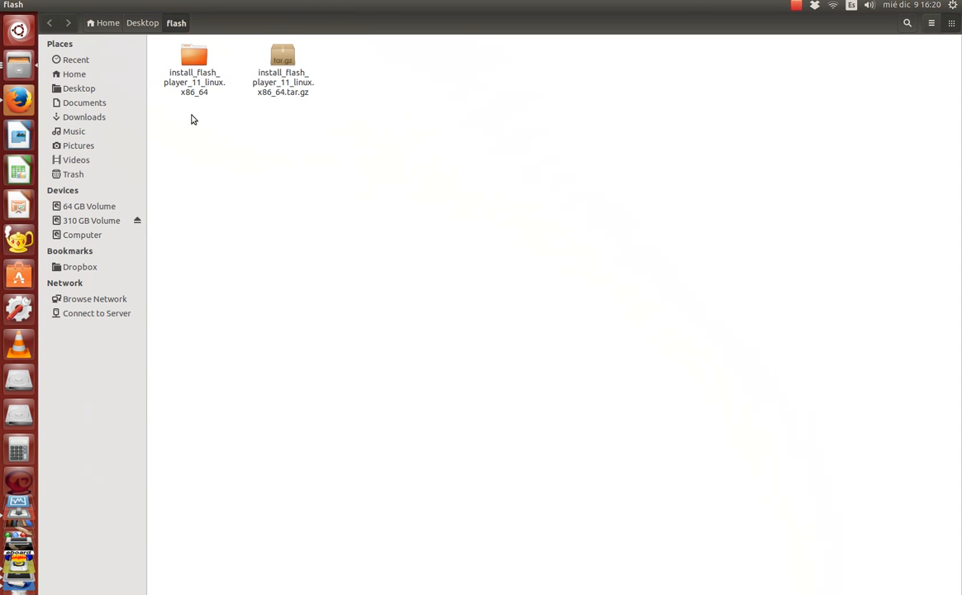
Step: Open the install_flash_player_11_linux.x86_64 folder and inspect libflashplayer.so's context menu without acting
double_click(195, 49)
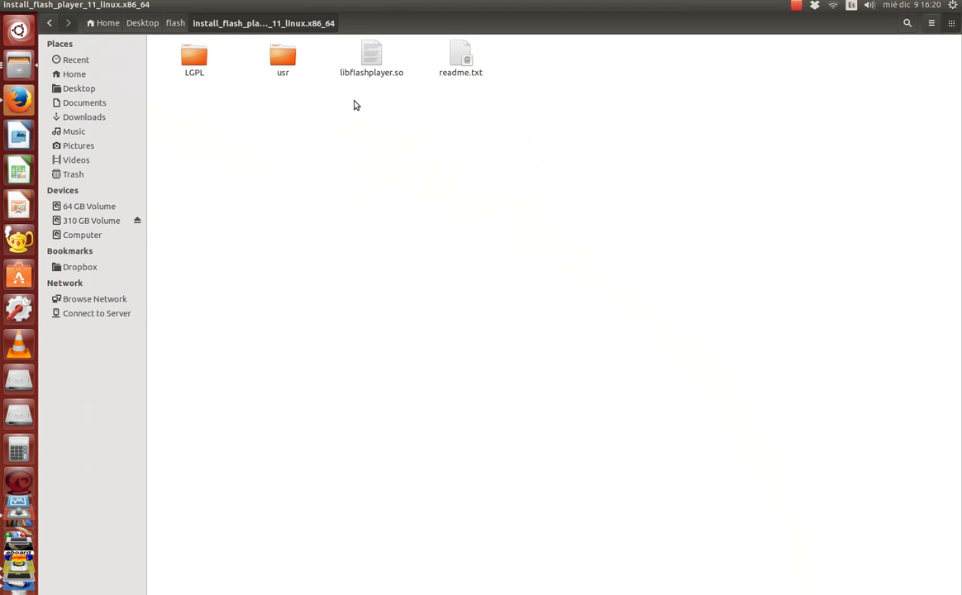
click(374, 54)
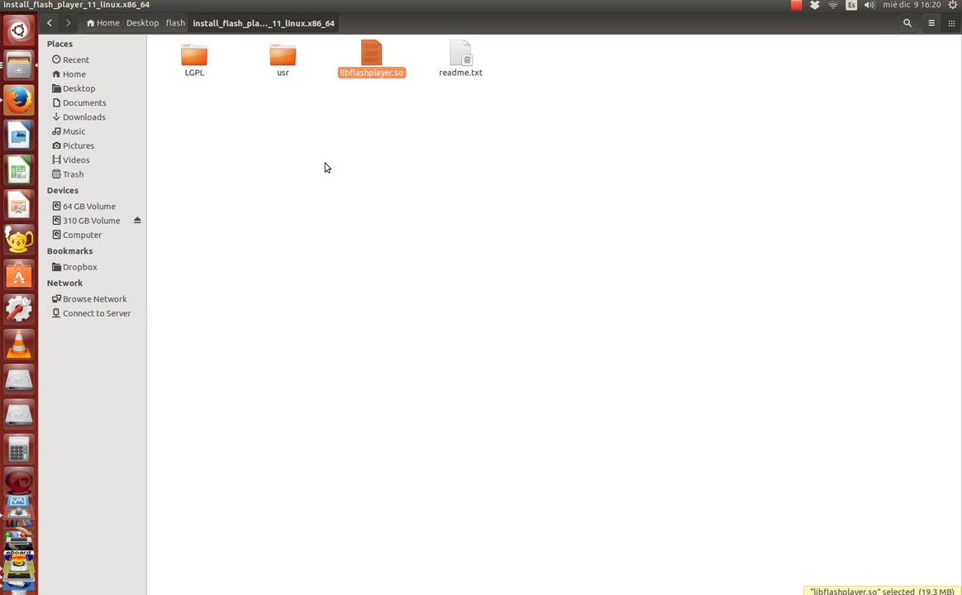
mouse_move(361, 64)
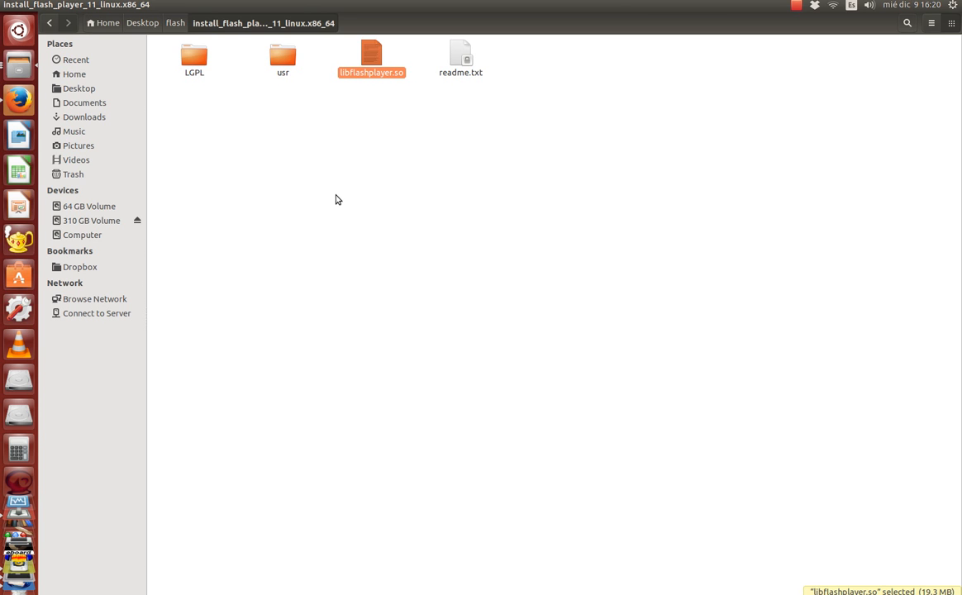
mouse_move(369, 65)
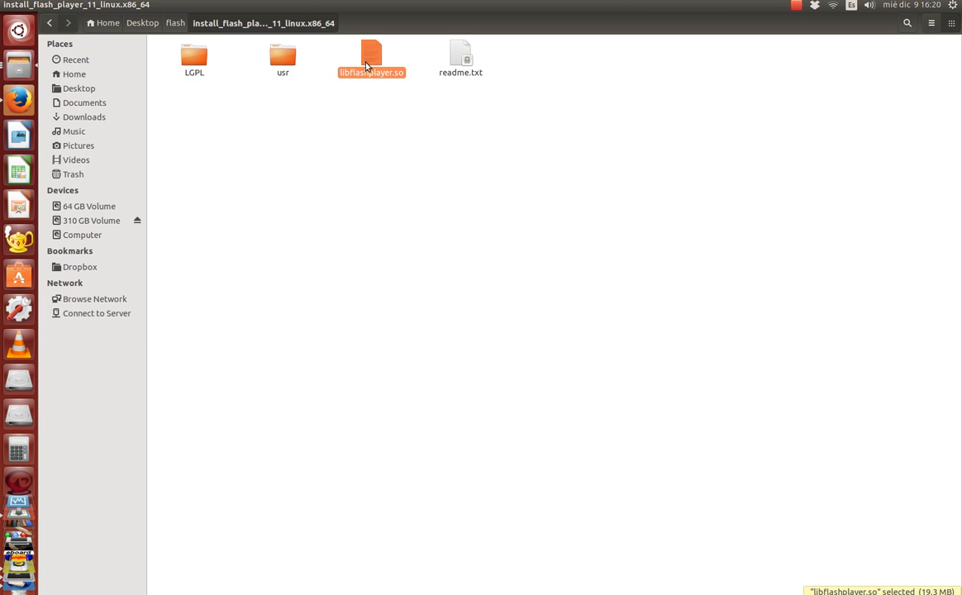
right_click(370, 62)
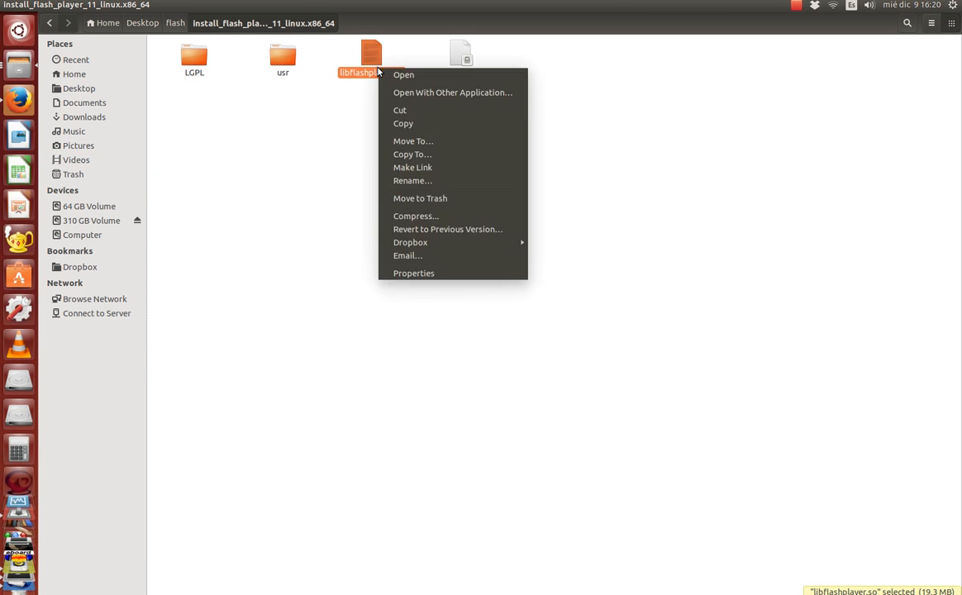
mouse_move(412, 140)
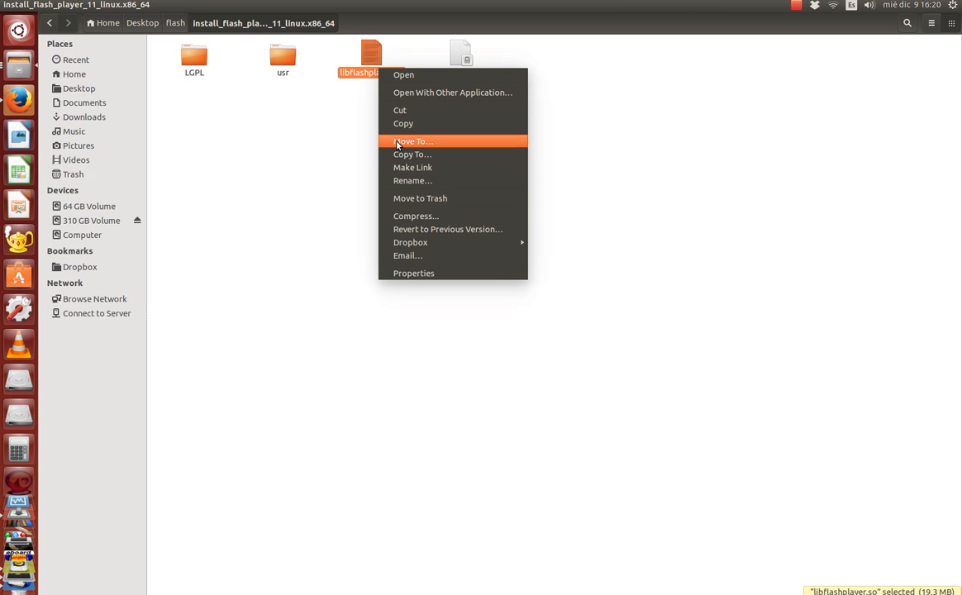
mouse_move(402, 155)
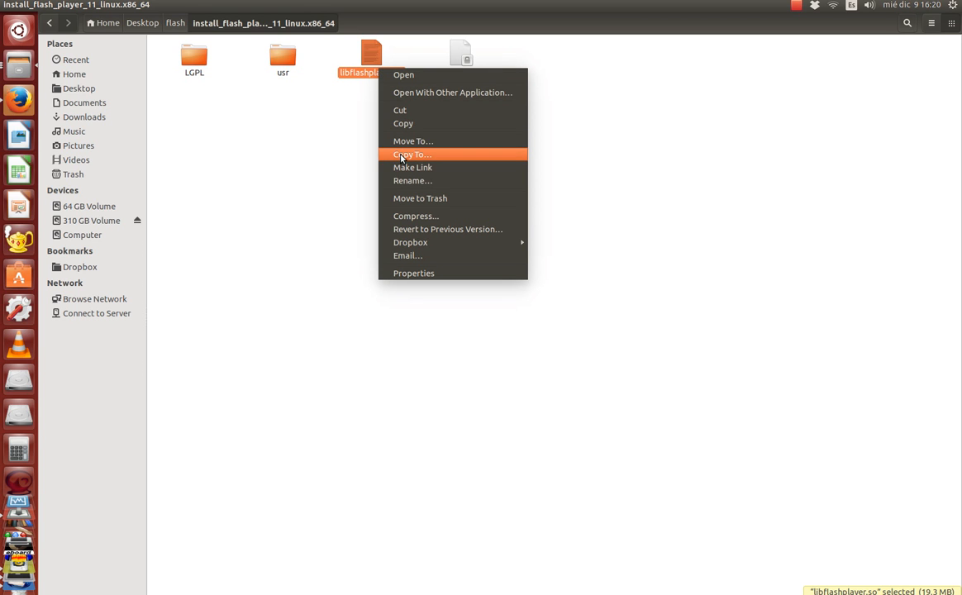
mouse_move(367, 142)
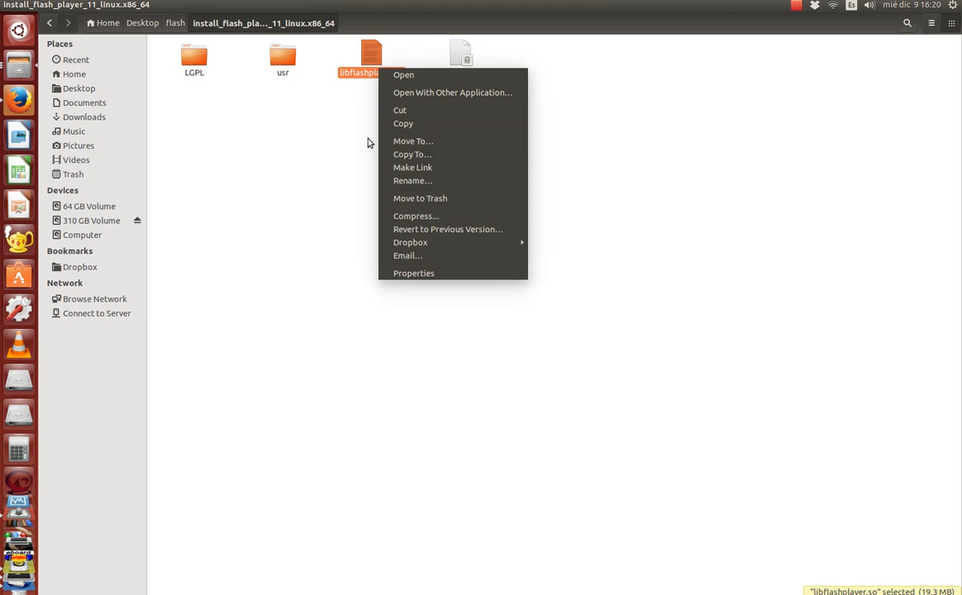
click(369, 143)
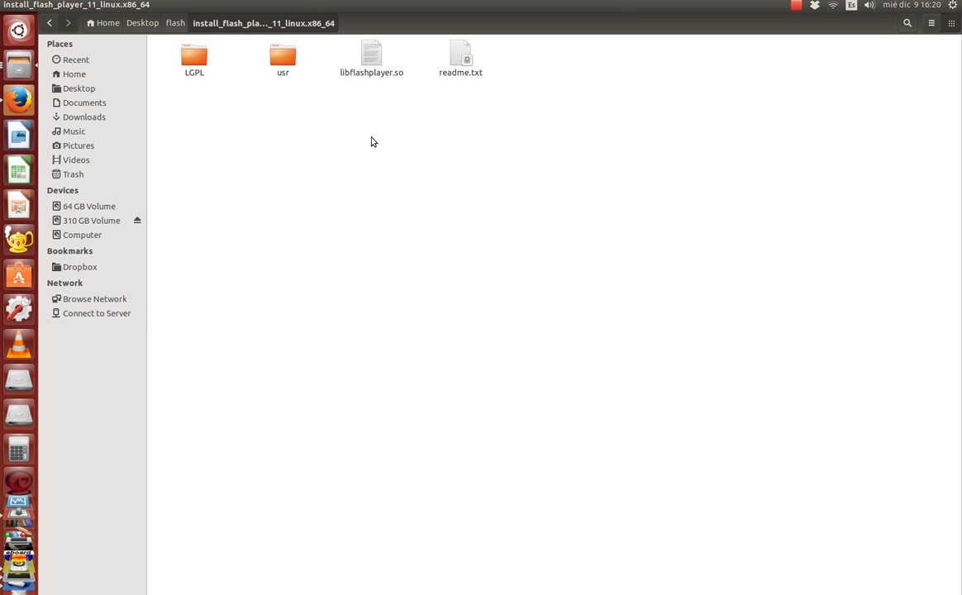
mouse_move(303, 258)
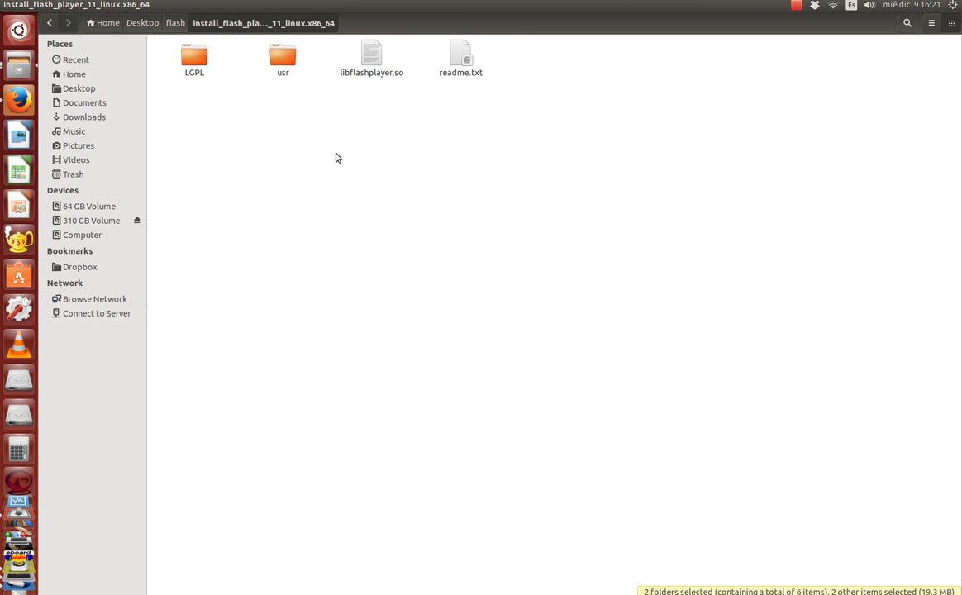
Step: Become root in the terminal with sudo su
click(303, 138)
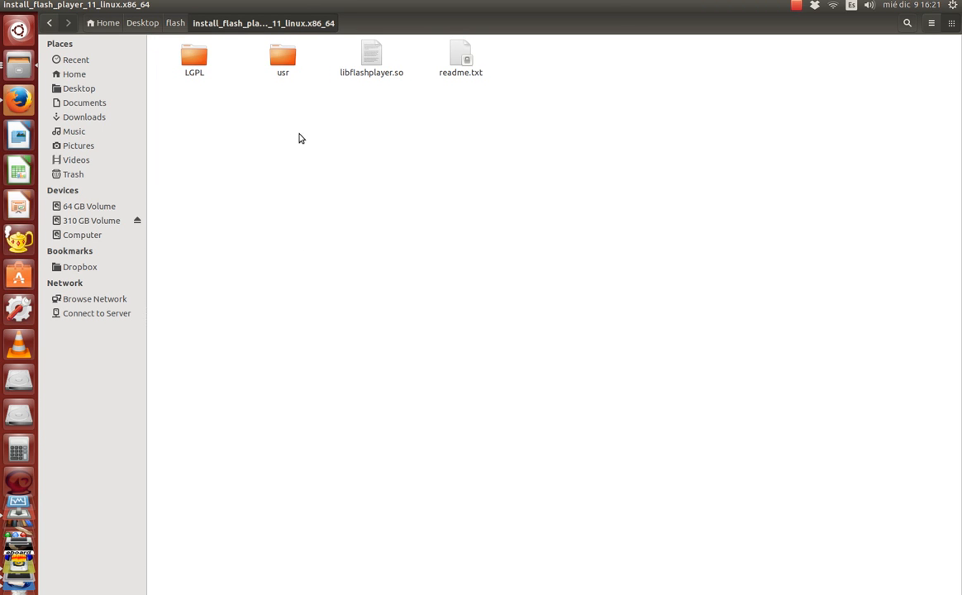
mouse_move(305, 144)
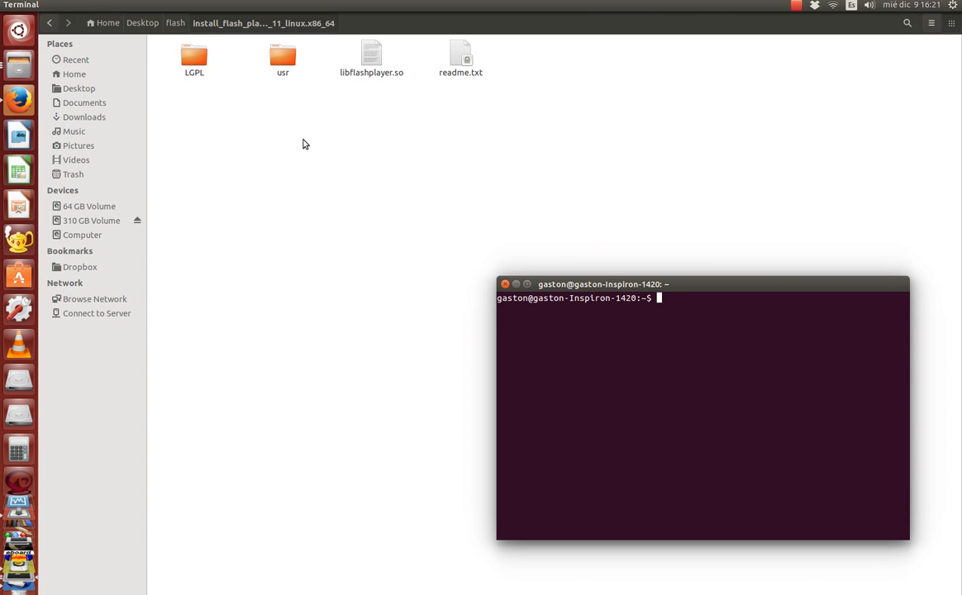
text(su)
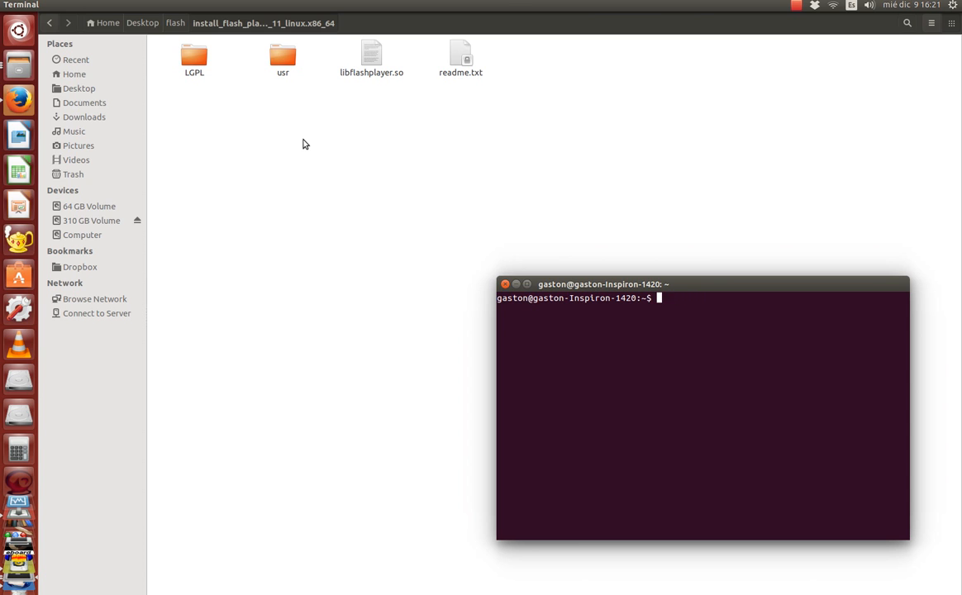
text(sudo s)
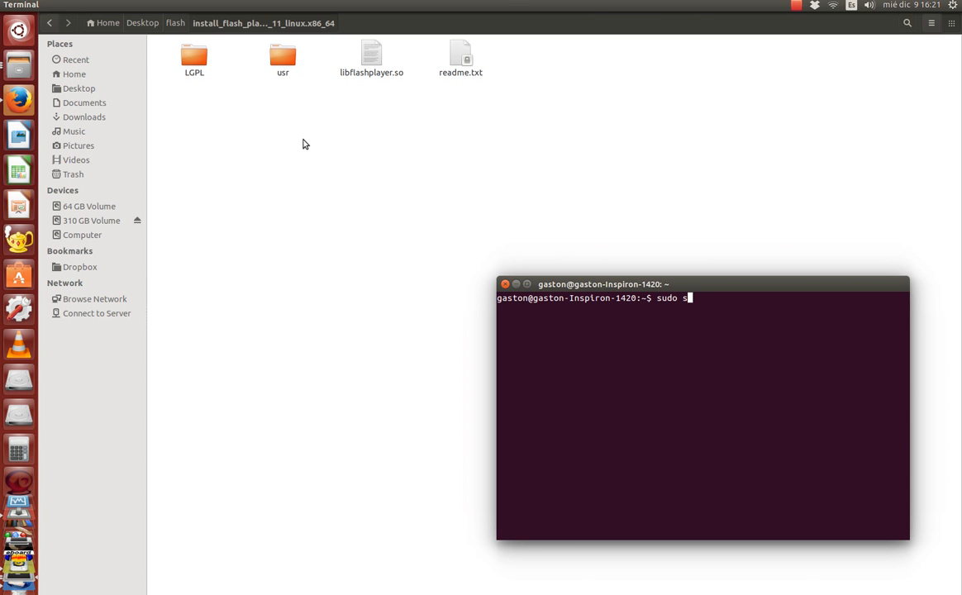
key(Return)
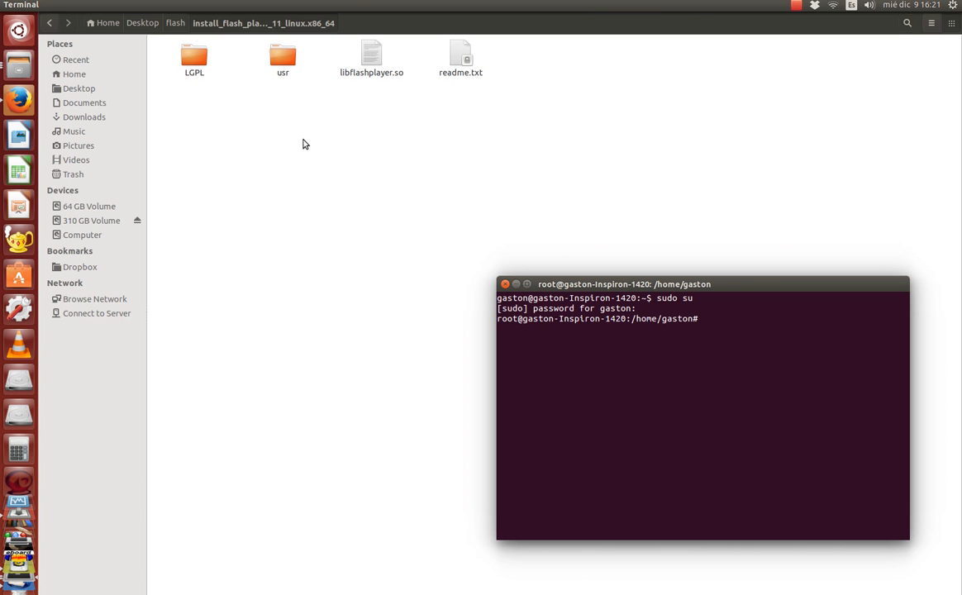
Step: Change into Desktop/flash/install_flash_player_11_linux.x86_64 and start typing cp libflashplayer.so
text(cd)
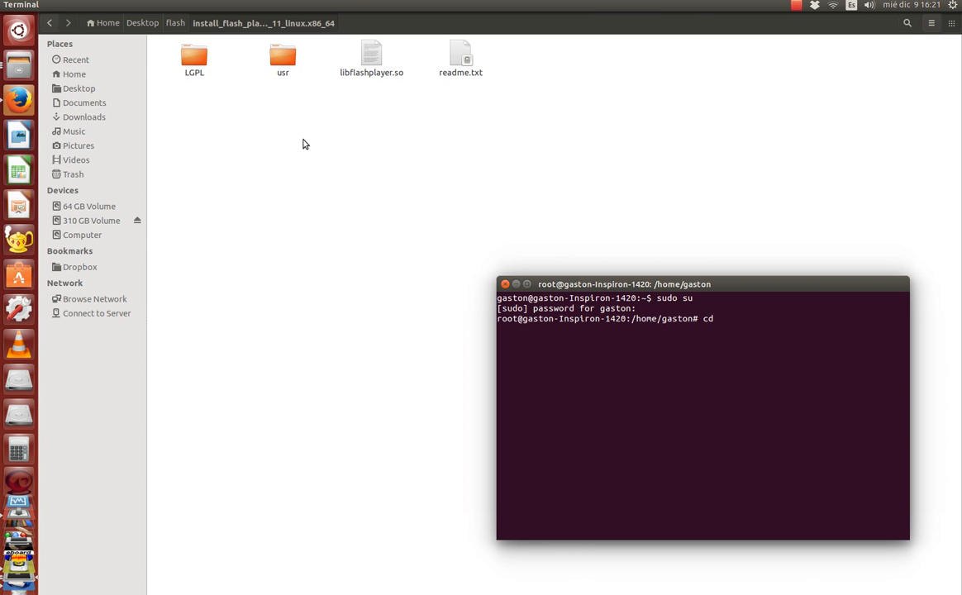
text(De)
text(cp)
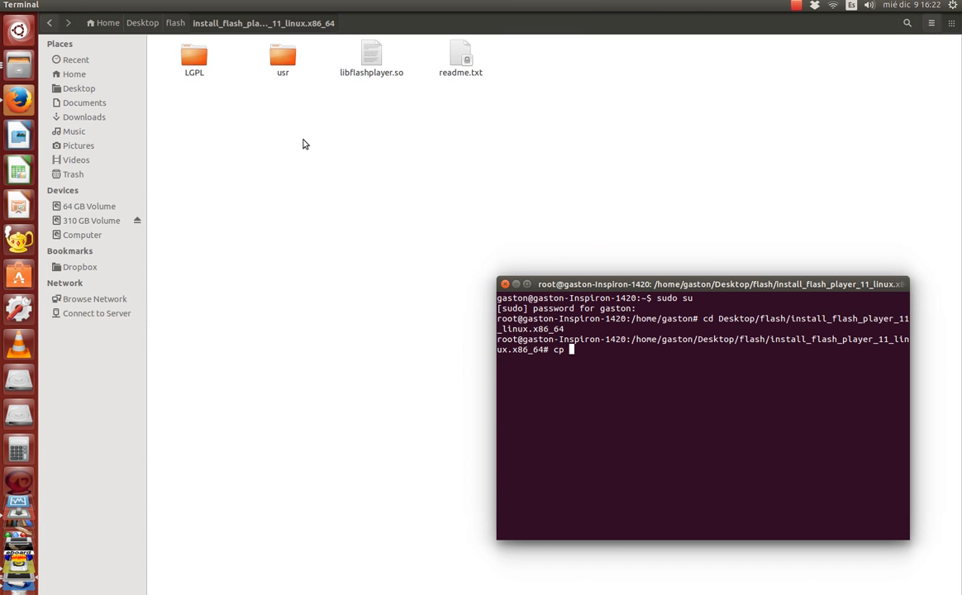
text(libflashplayer.so)
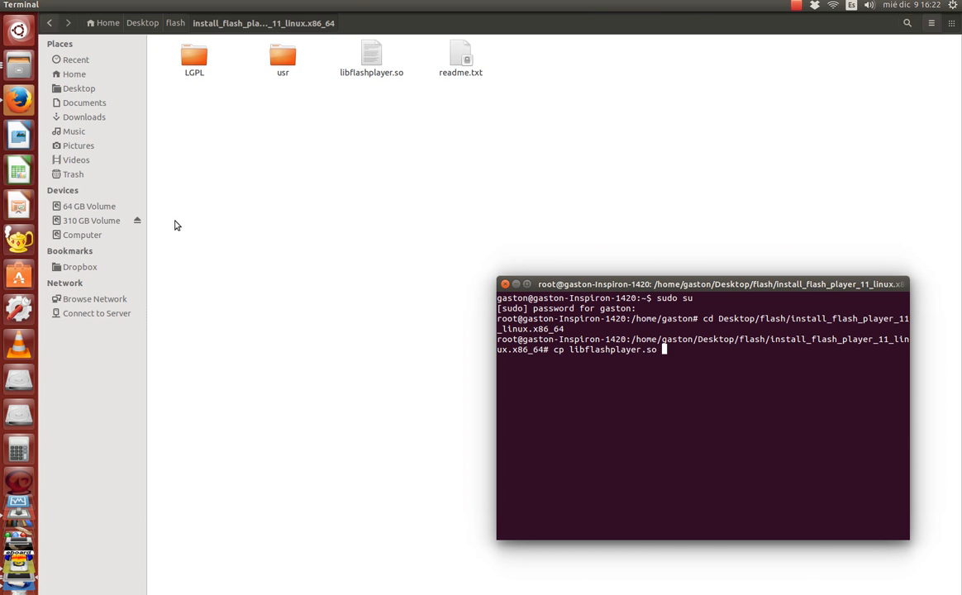
mouse_move(97, 239)
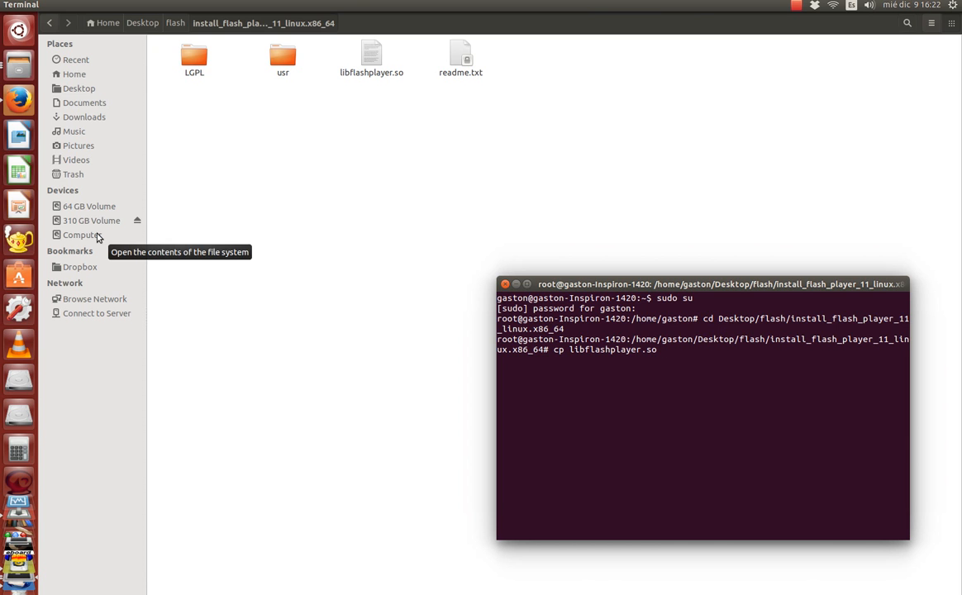
Step: Browse from Computer into /usr/lib and select the firefox-addons folder
click(78, 234)
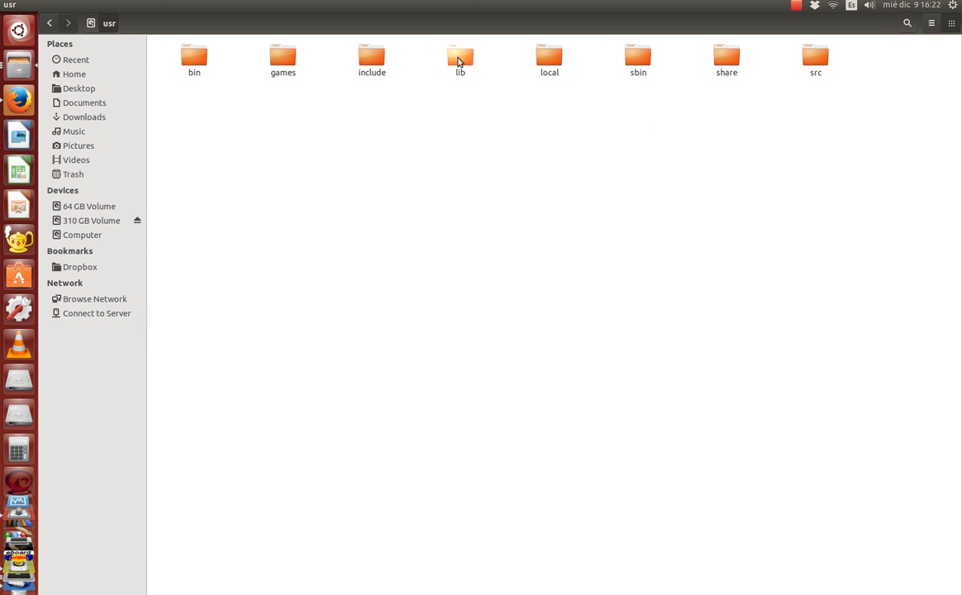
double_click(459, 54)
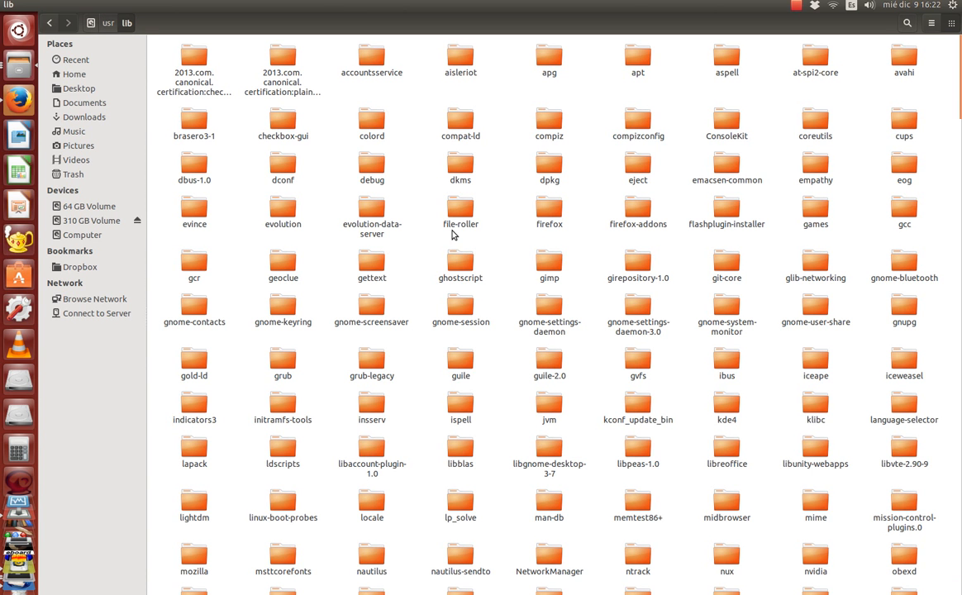
click(638, 207)
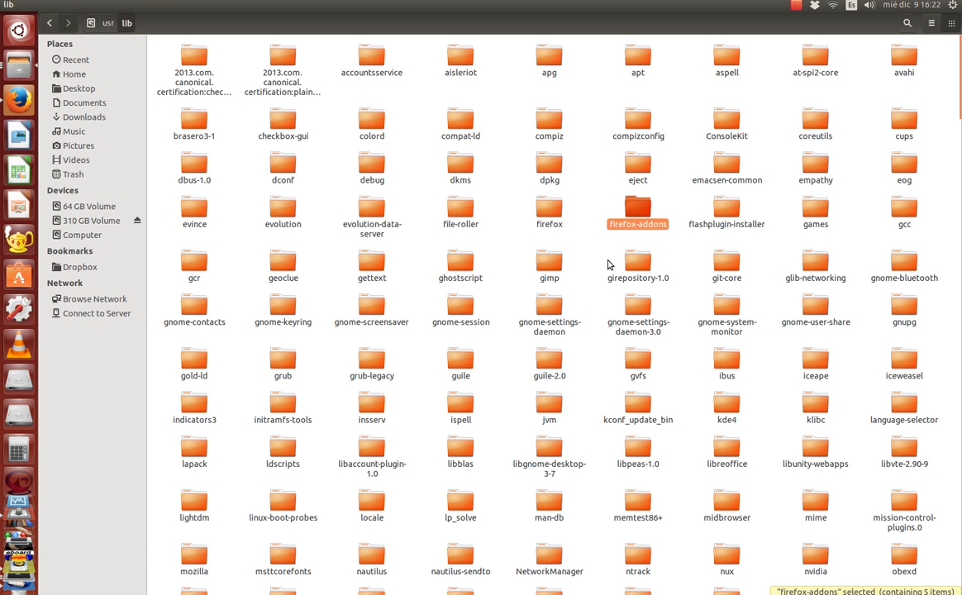
mouse_move(569, 250)
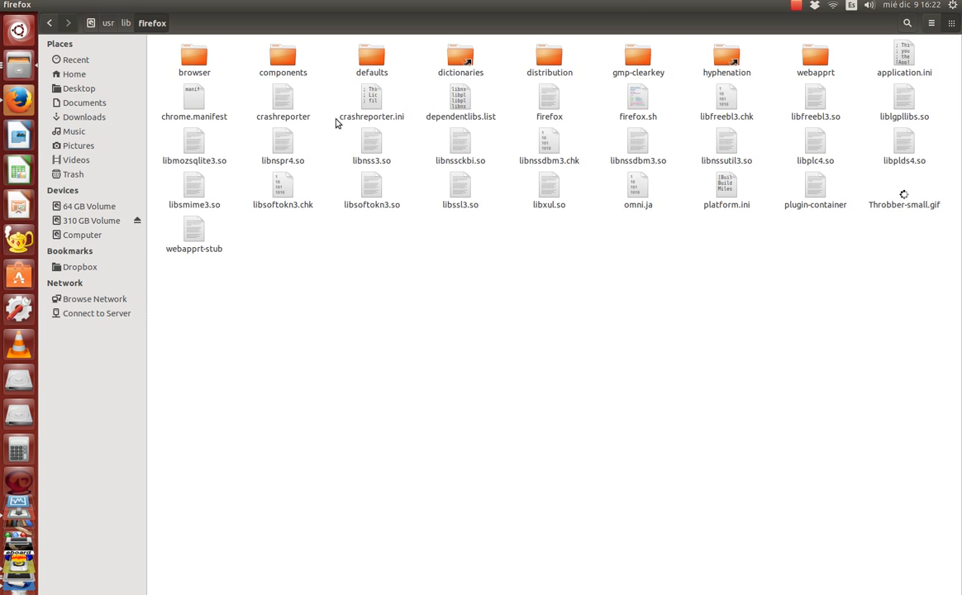
mouse_move(415, 166)
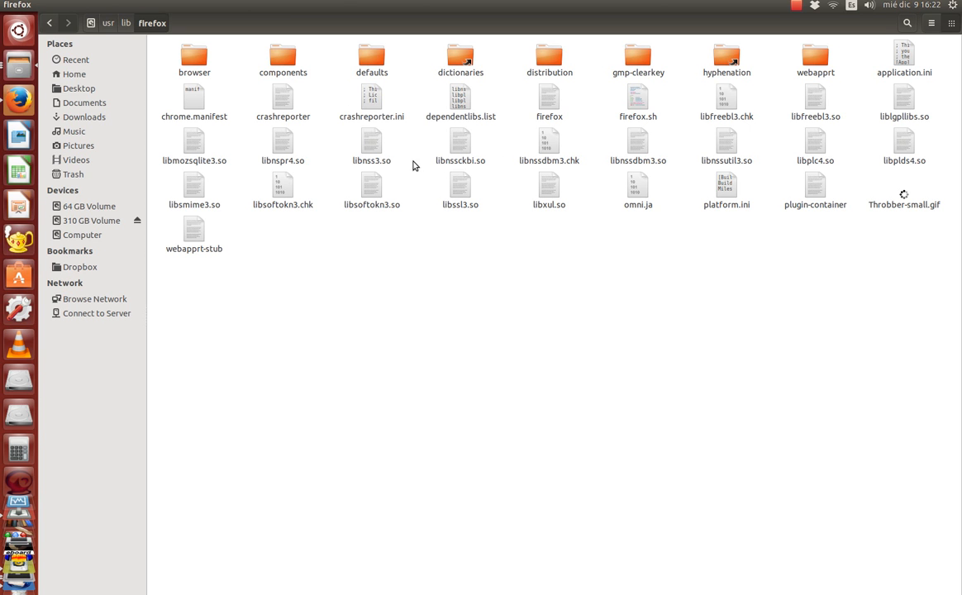
mouse_move(663, 108)
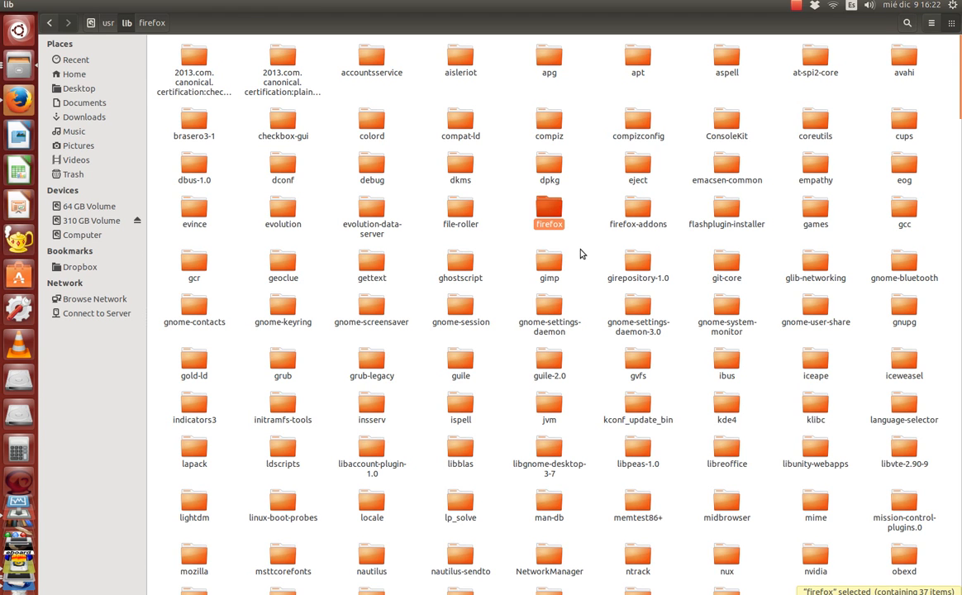
mouse_move(640, 219)
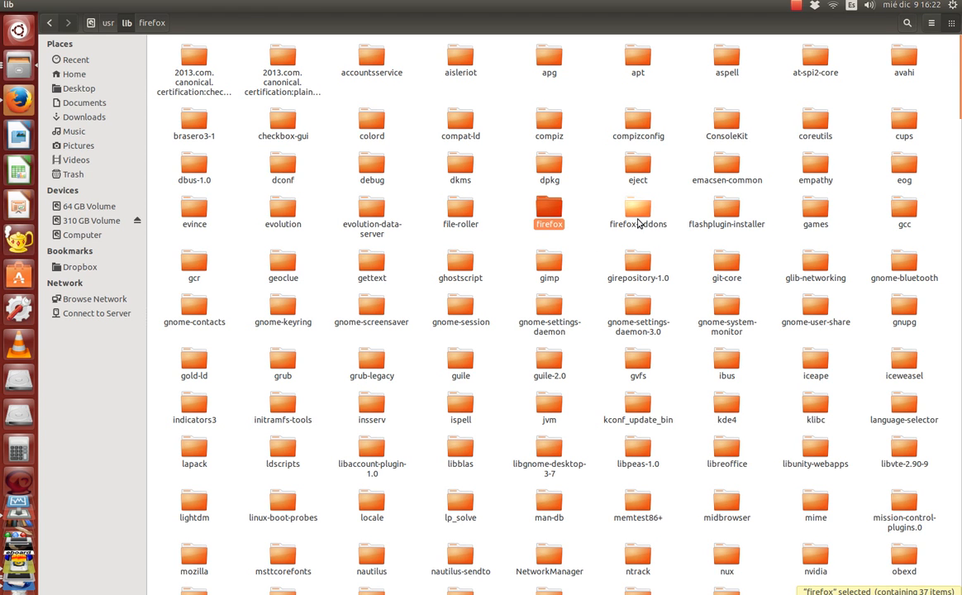
click(638, 207)
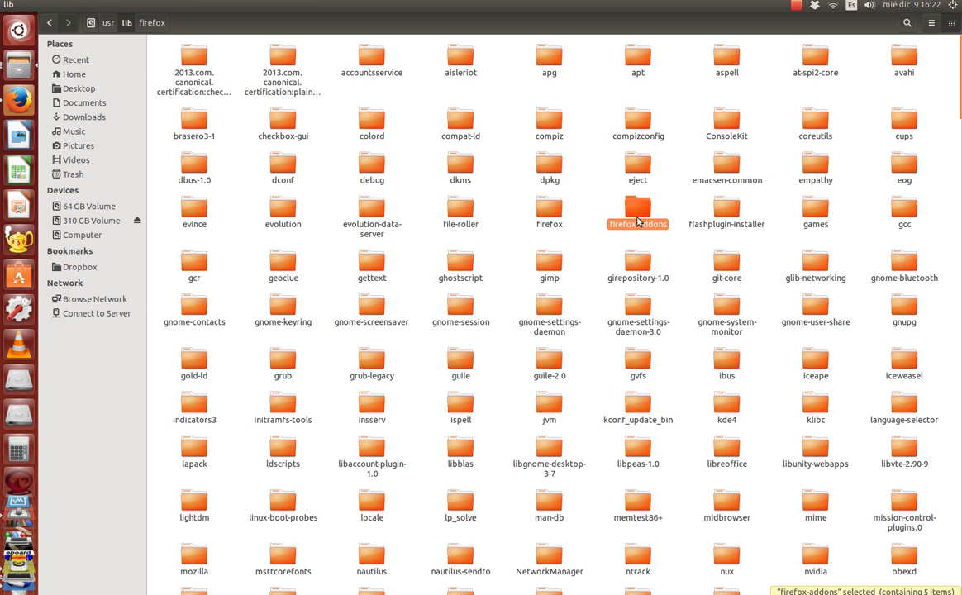
mouse_move(648, 223)
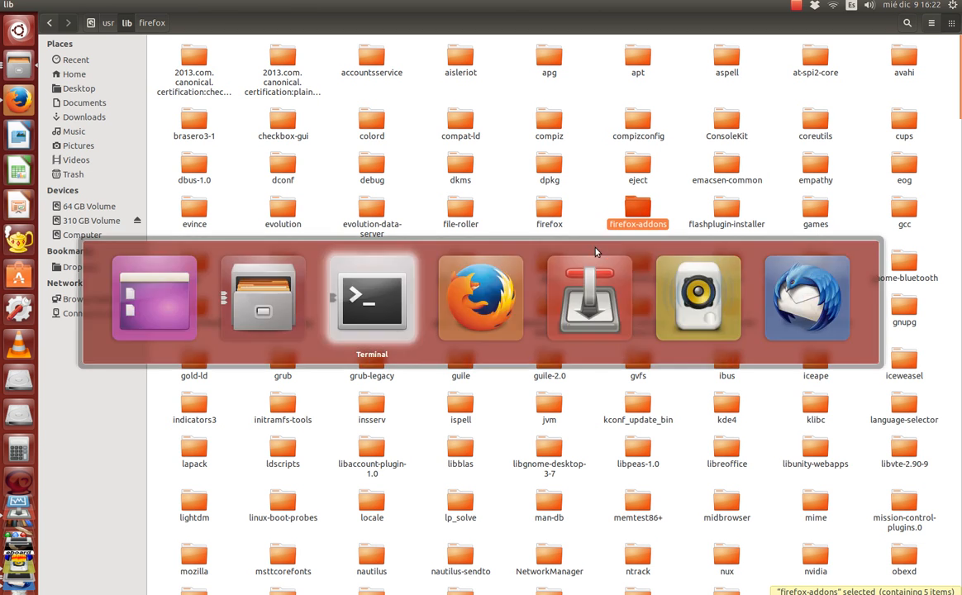
Step: Finish the command cp libflashplayer.so /usr/lib/firefox-addons/ in the terminal
click(371, 300)
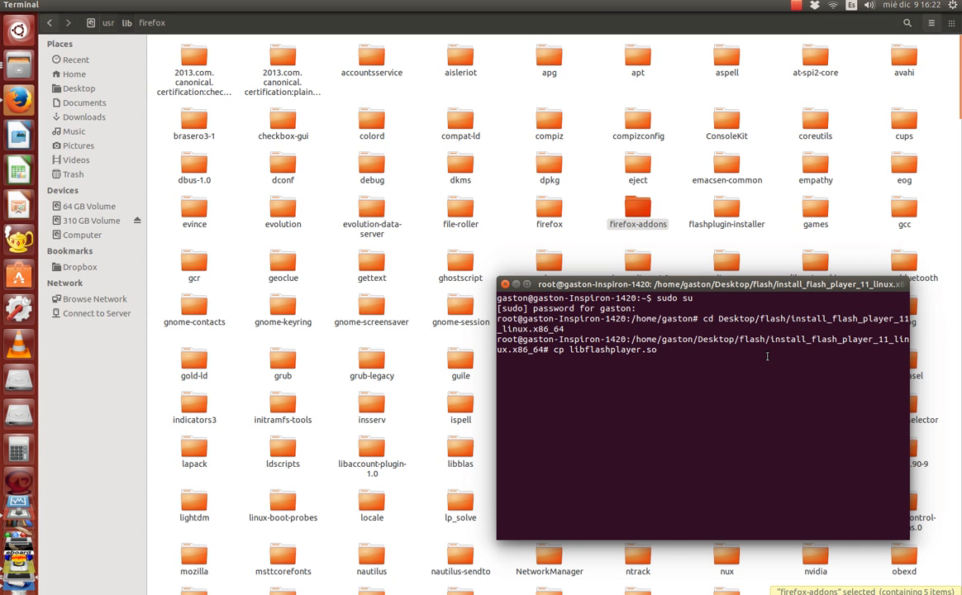
text(/usr/)
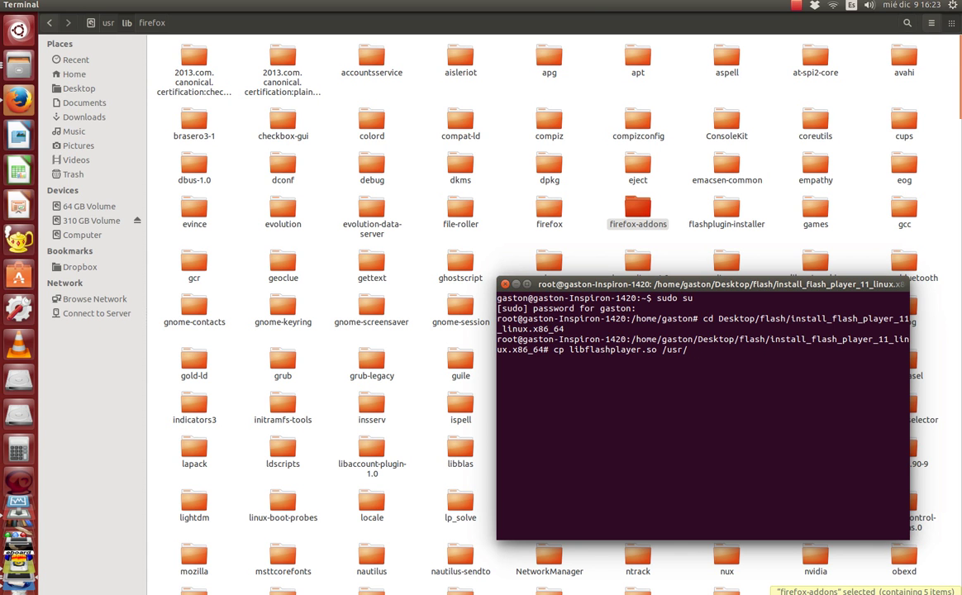
text(lib/d)
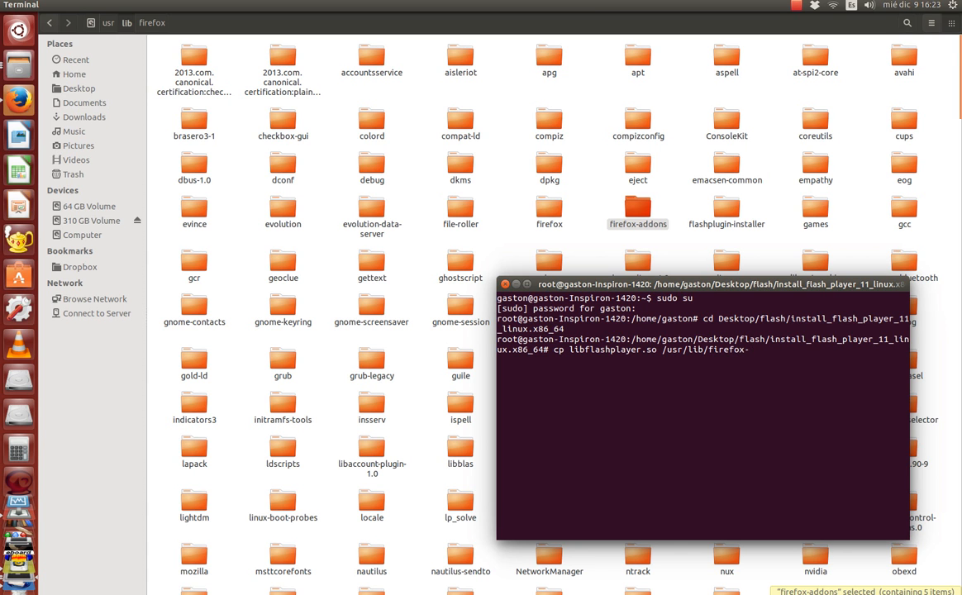
text(addons/)
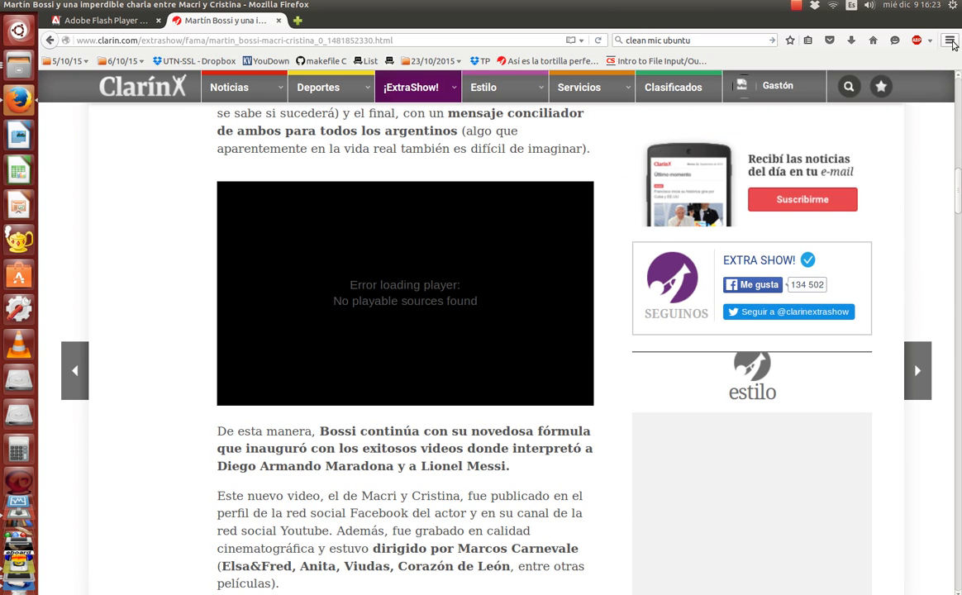
Step: Set the Shockwave Flash plugin to Always Activate in Firefox's Add-ons Manager
click(951, 40)
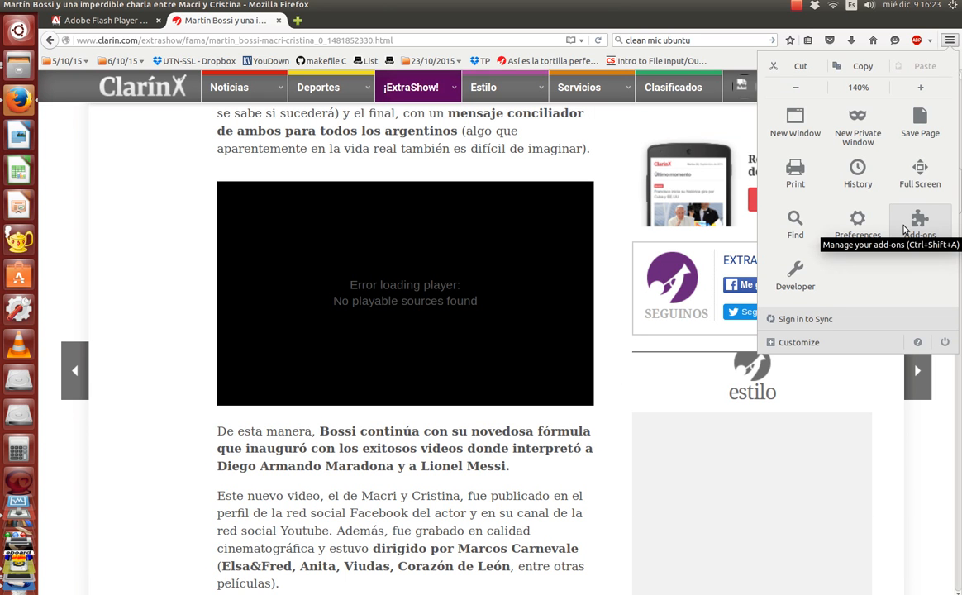
click(920, 220)
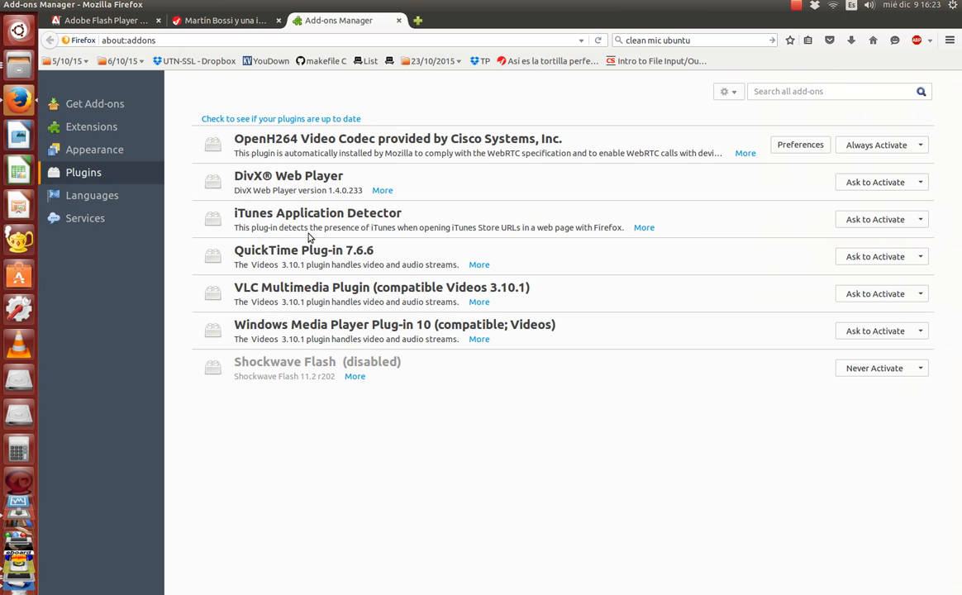
mouse_move(301, 198)
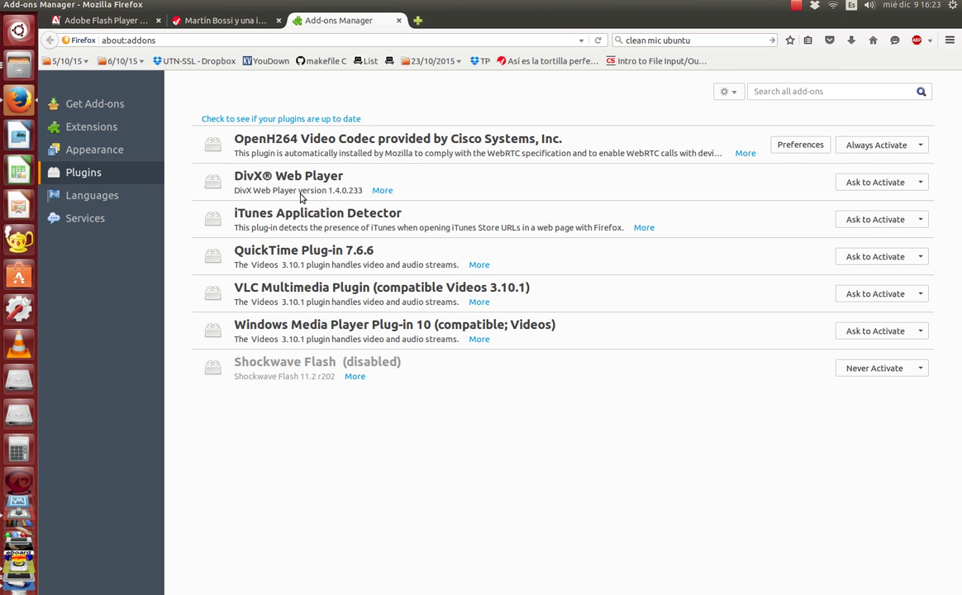
mouse_move(778, 372)
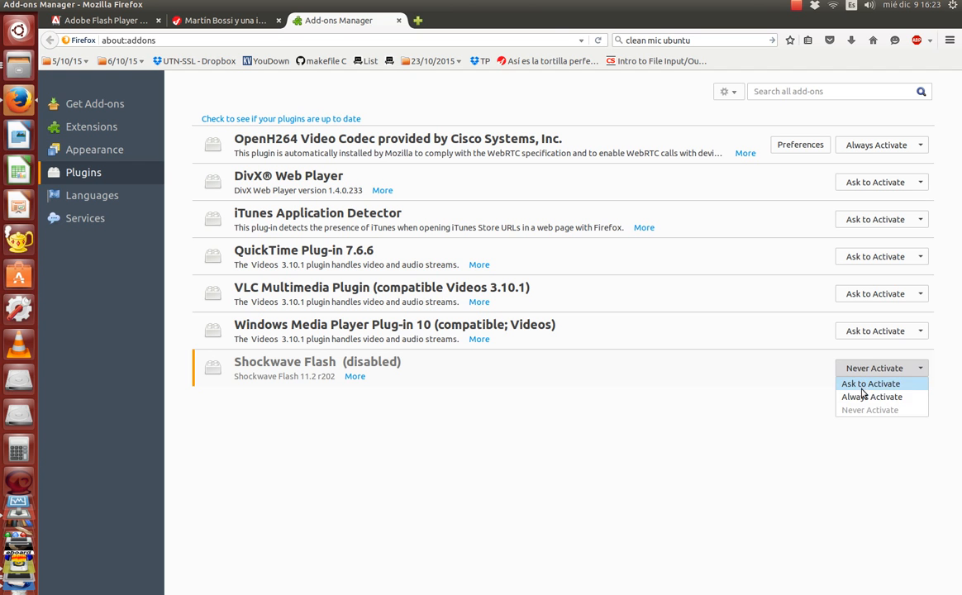
click(223, 21)
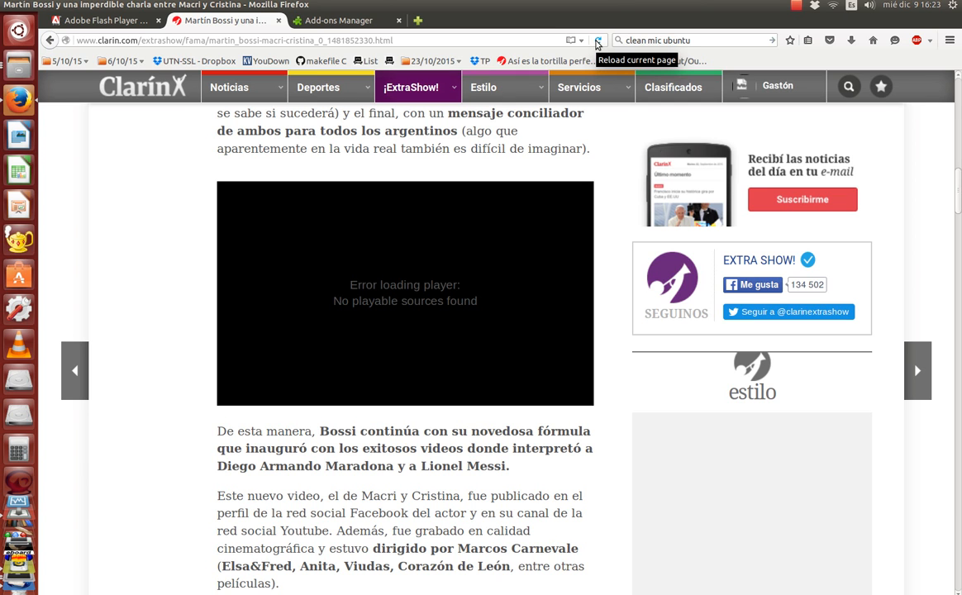
Step: Reload the Clarín article and play its 7:42 embedded video
click(597, 40)
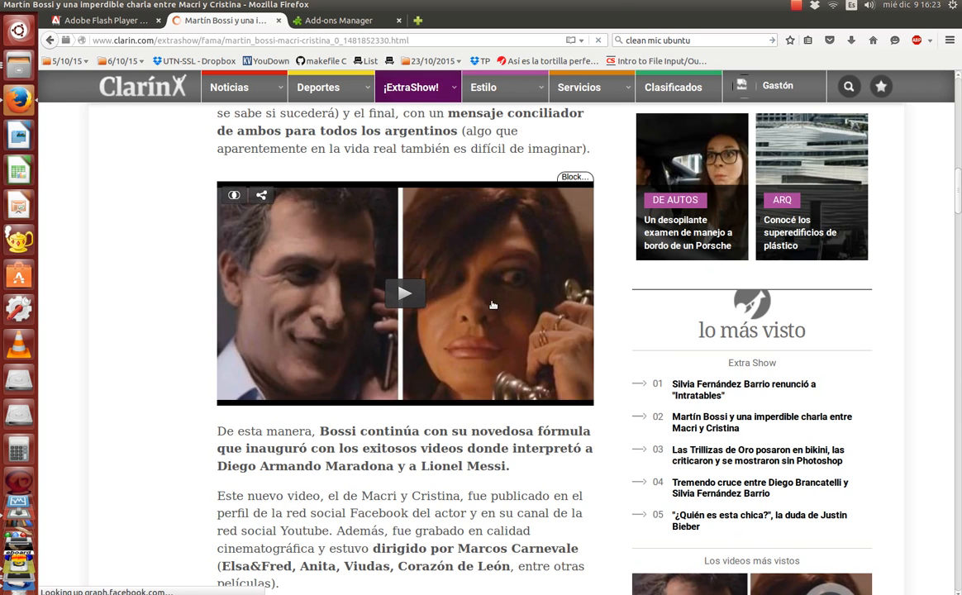
click(404, 294)
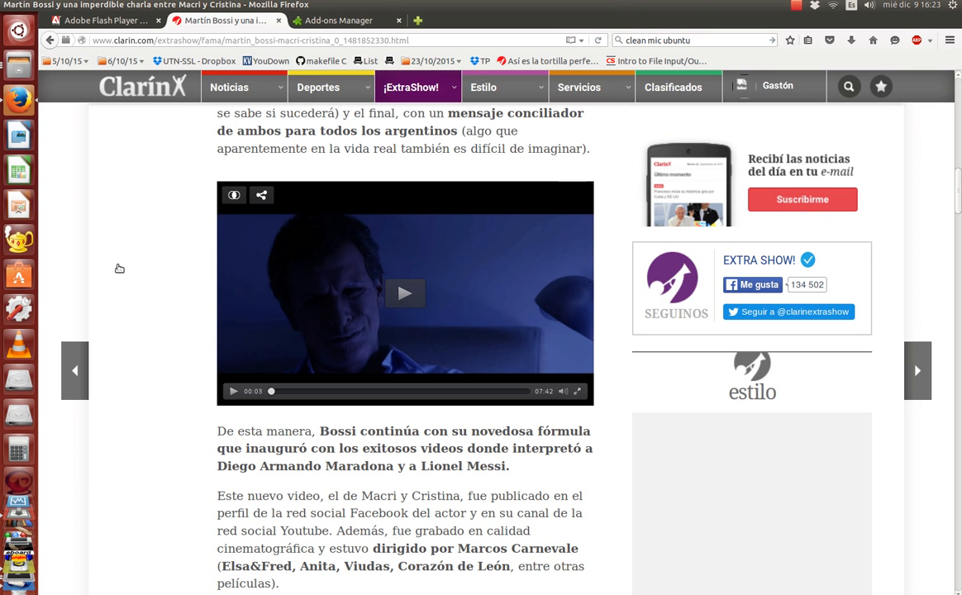
mouse_move(122, 262)
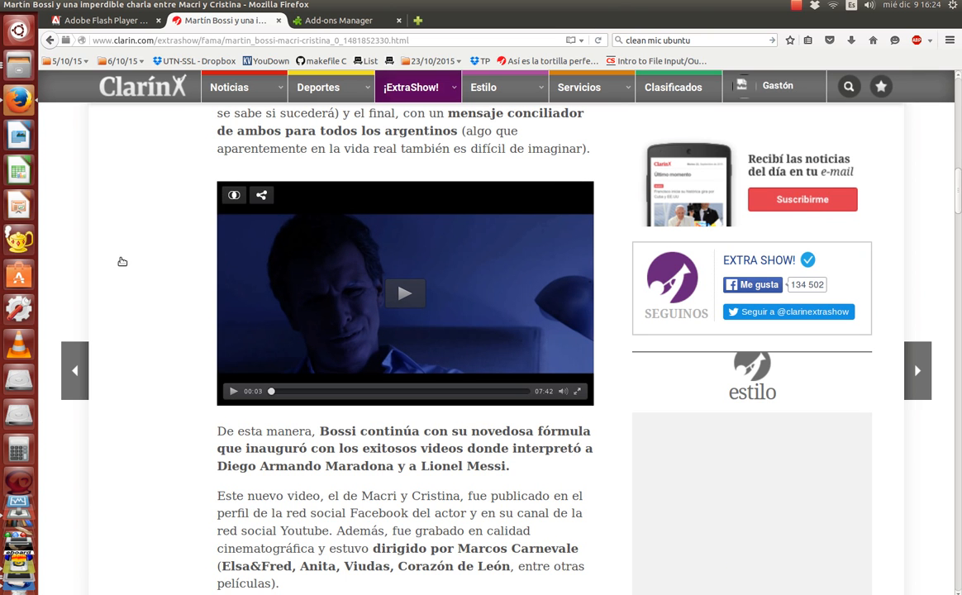
mouse_move(710, 162)
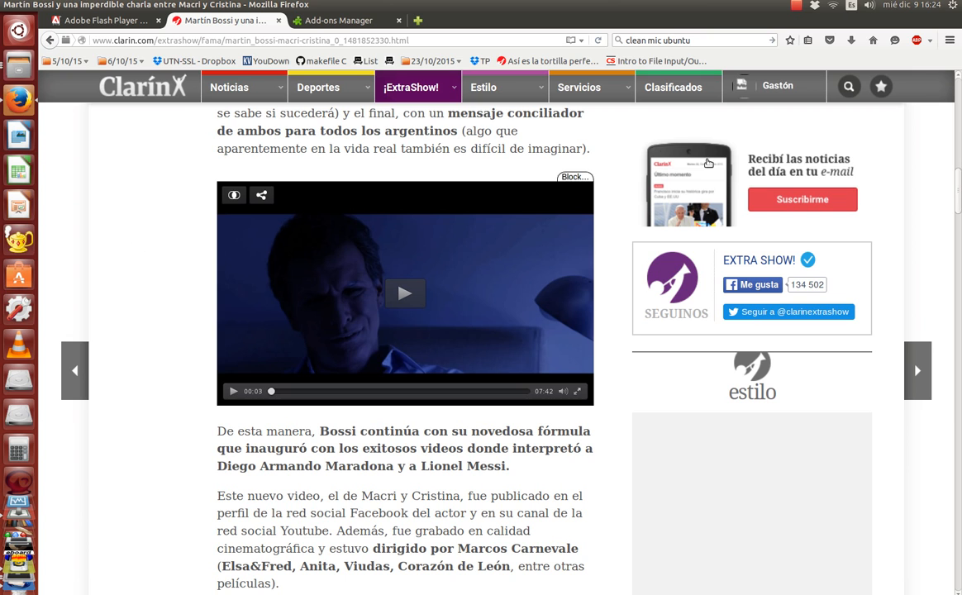